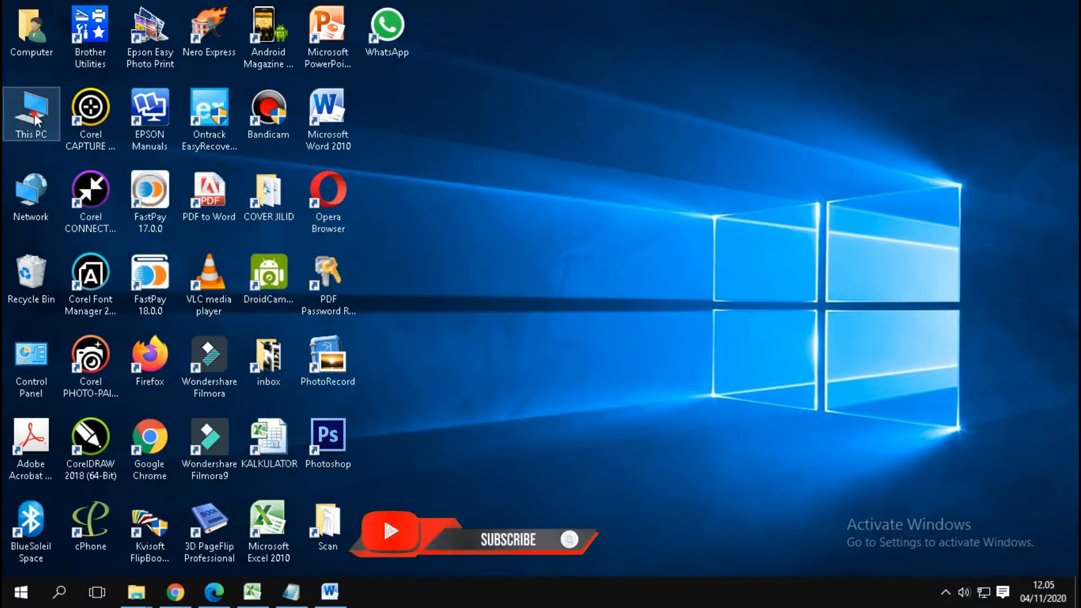
- Open drive D from This PC, sort by date modified, and select the thesis PDF
{"action": "double_click", "coordinate": [32, 106]}
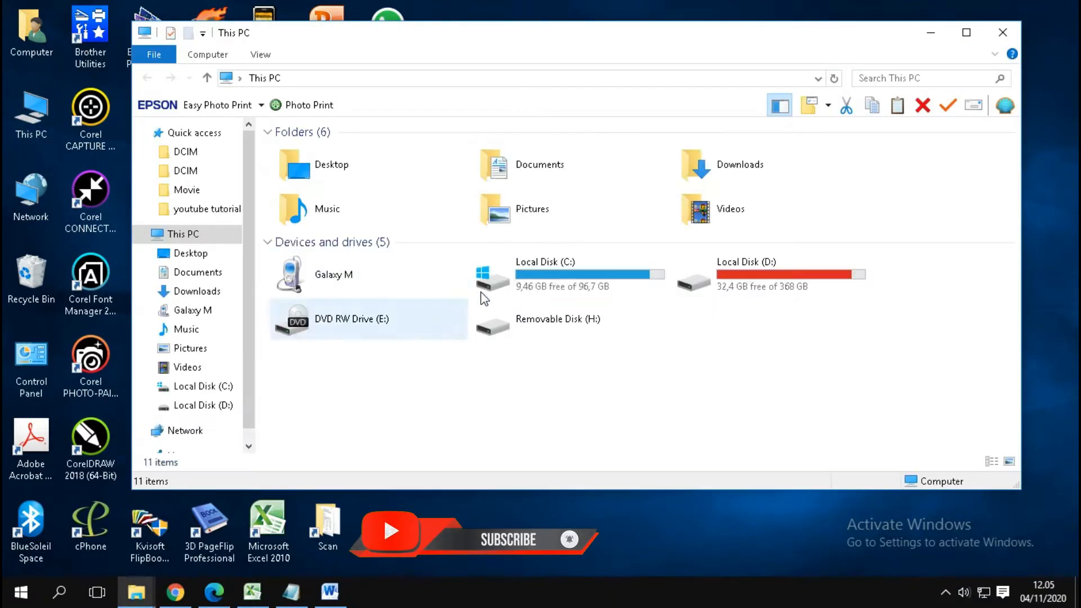
{"action": "double_click", "coordinate": [747, 274]}
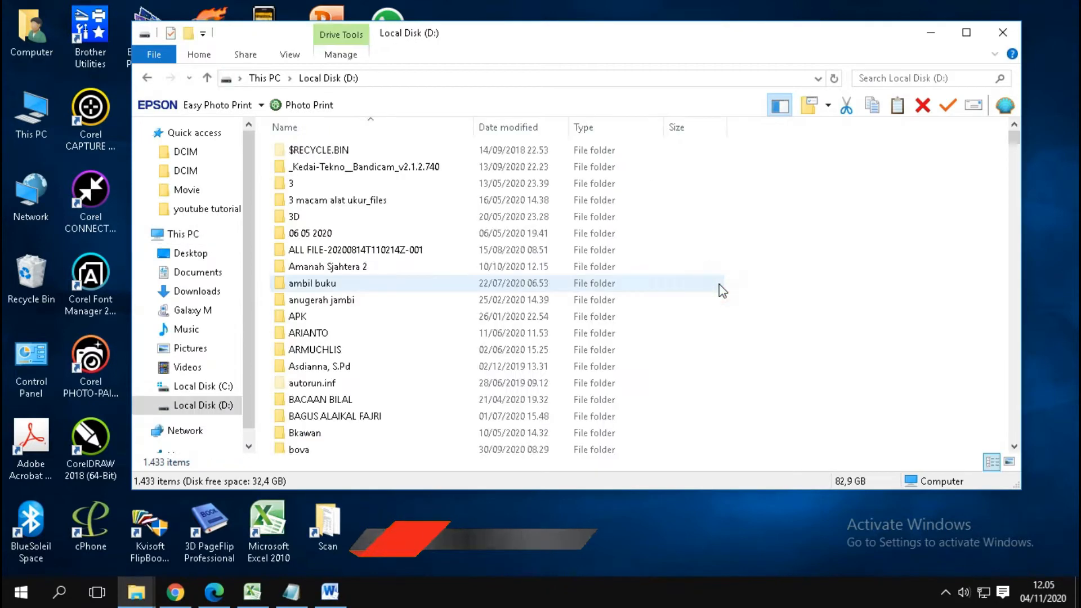
{"action": "left_click", "coordinate": [507, 127]}
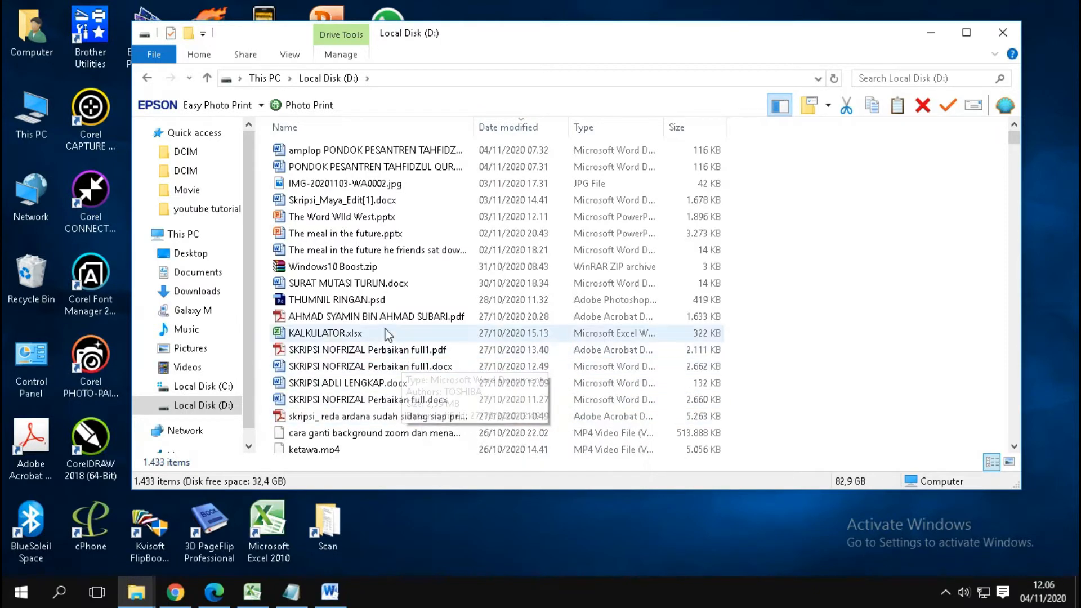
{"action": "left_click", "coordinate": [375, 317]}
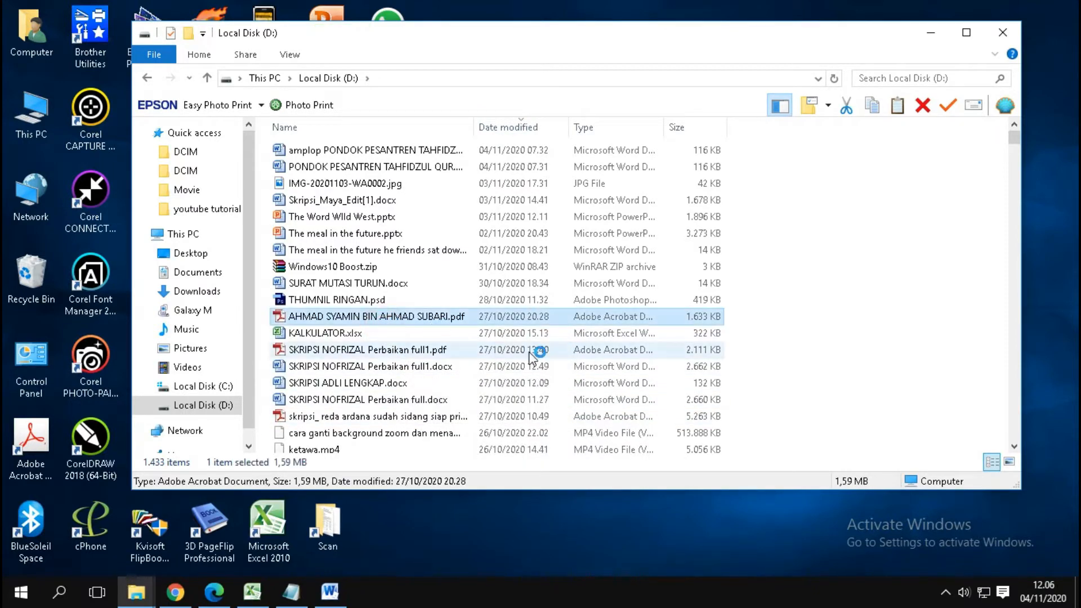
- Open the thesis PDF in Acrobat at 25% zoom with the Page Thumbnails panel showing
{"action": "double_click", "coordinate": [379, 317]}
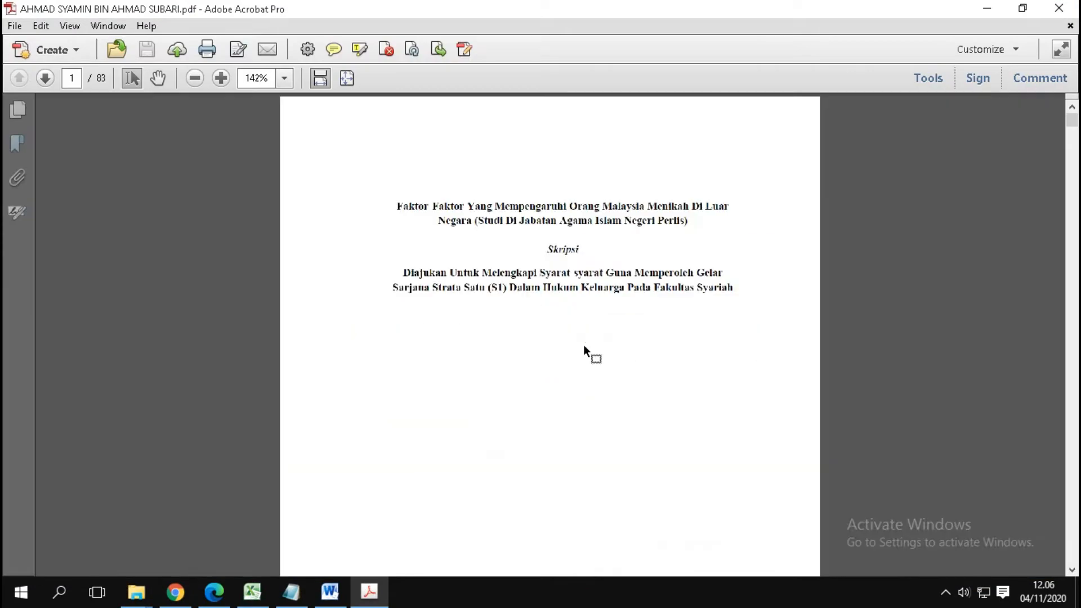
{"action": "left_click", "coordinate": [193, 78]}
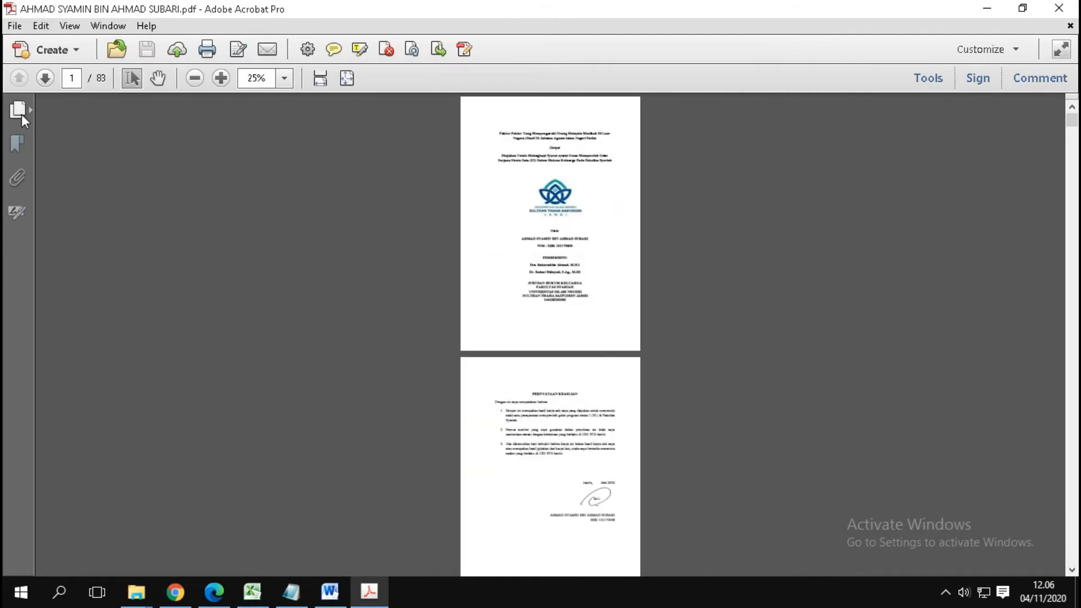
{"action": "left_click", "coordinate": [16, 109]}
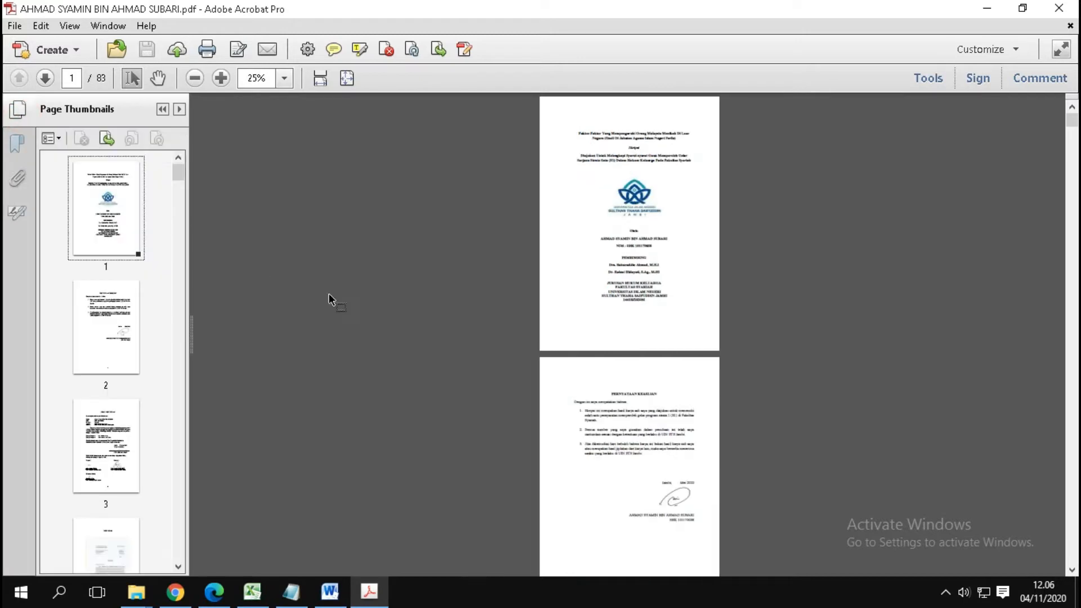
{"action": "mouse_move", "coordinate": [663, 329]}
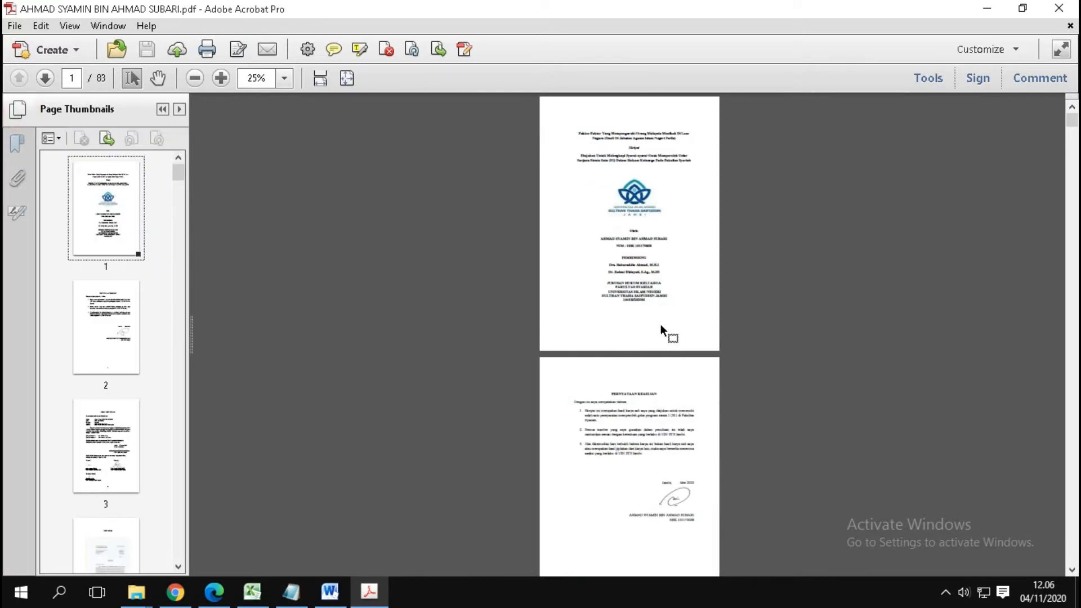
{"action": "mouse_move", "coordinate": [359, 314]}
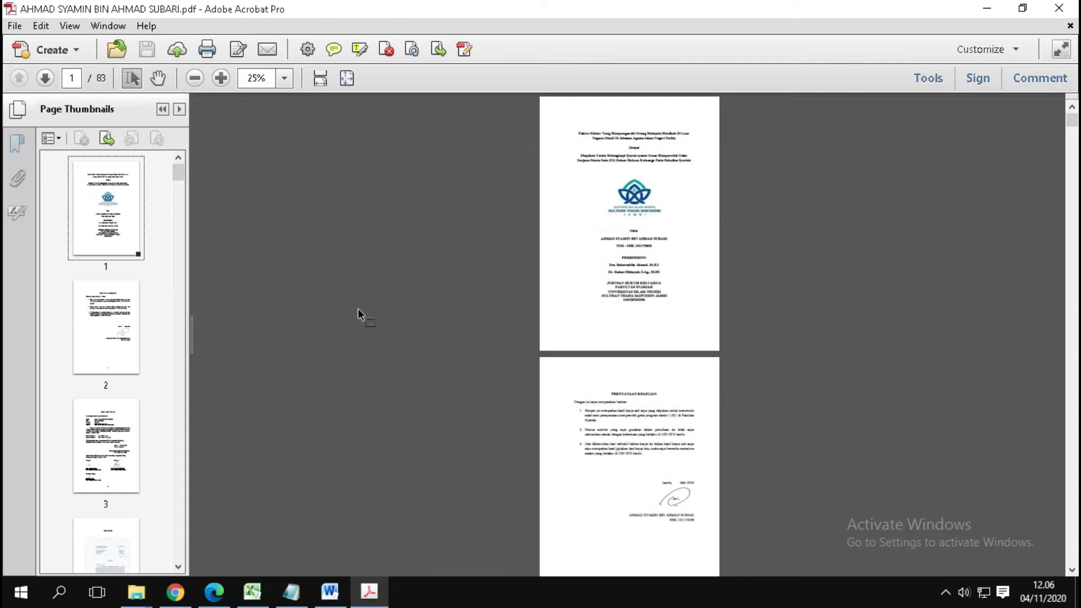
{"action": "scroll", "scroll_direction": "down", "scroll_amount": 3}
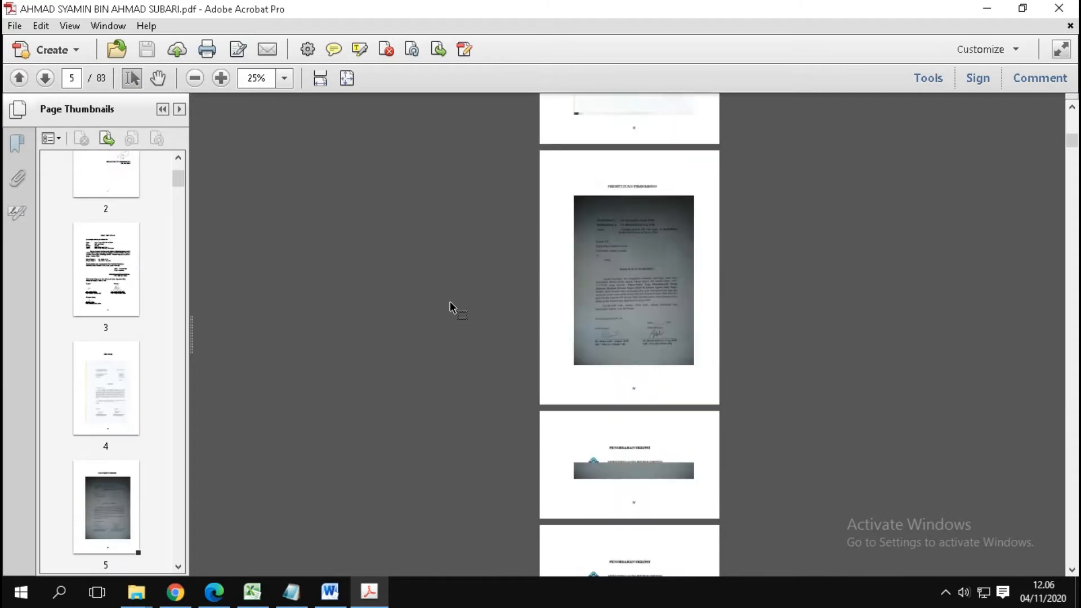
{"action": "scroll", "scroll_direction": "down", "scroll_amount": 3}
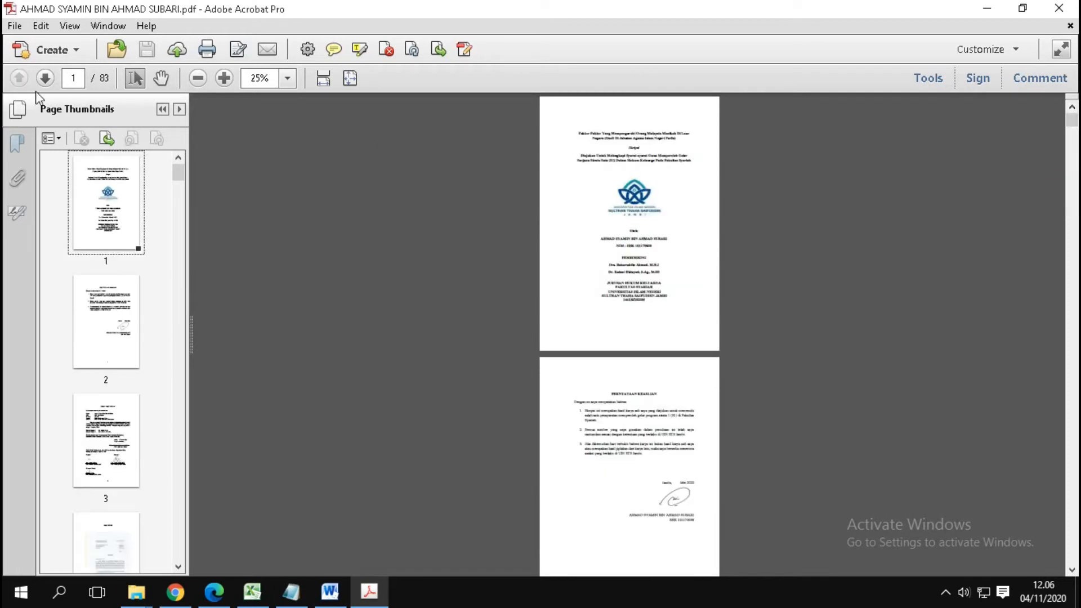
- Open the Print dialog from the File menu
{"action": "left_click", "coordinate": [13, 26]}
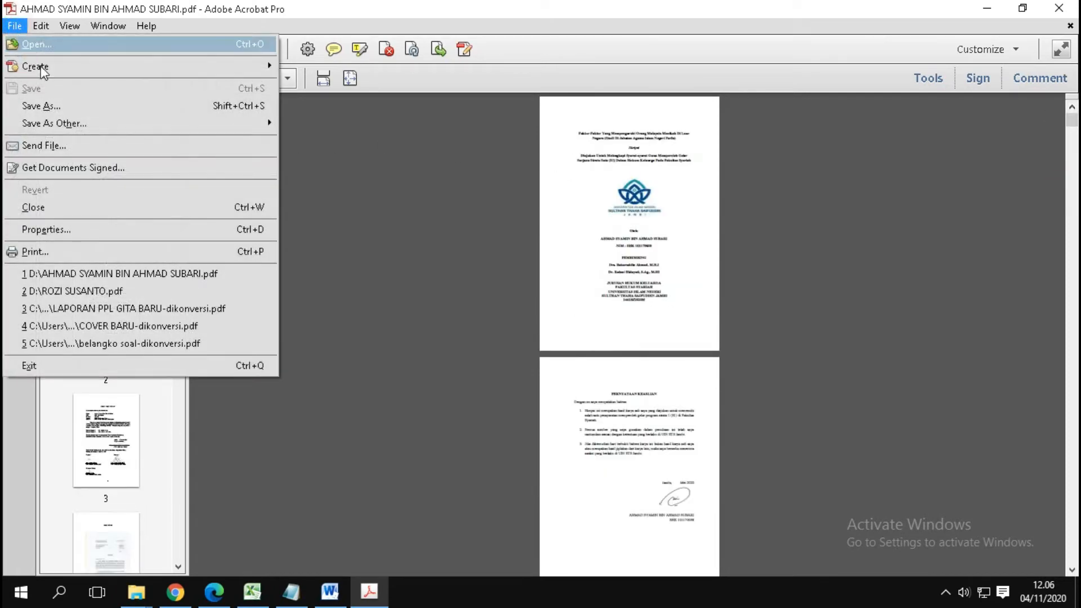
{"action": "mouse_move", "coordinate": [114, 253]}
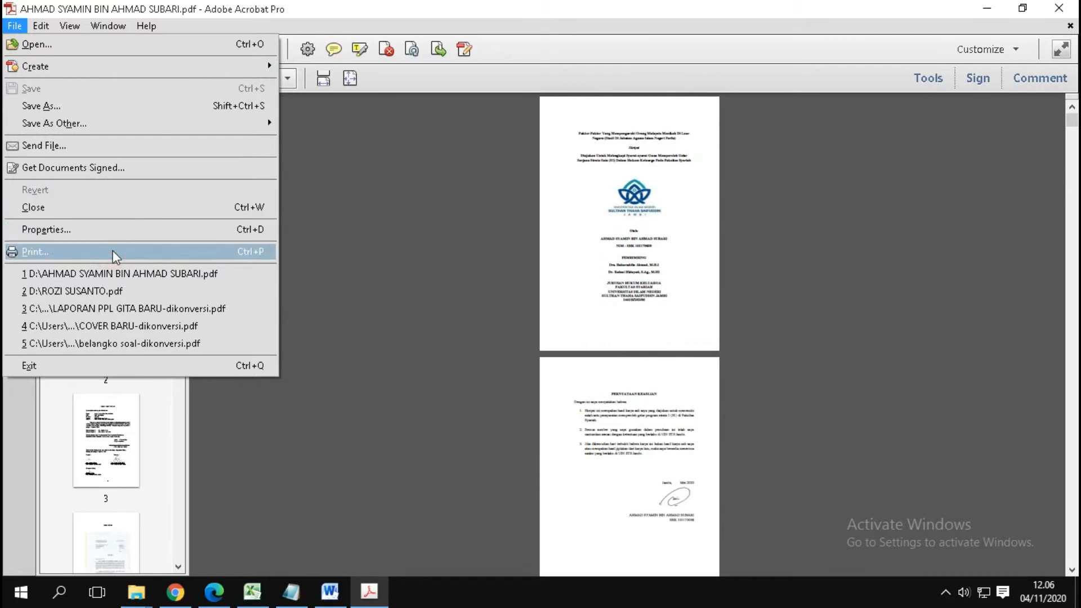
{"action": "left_click", "coordinate": [31, 251]}
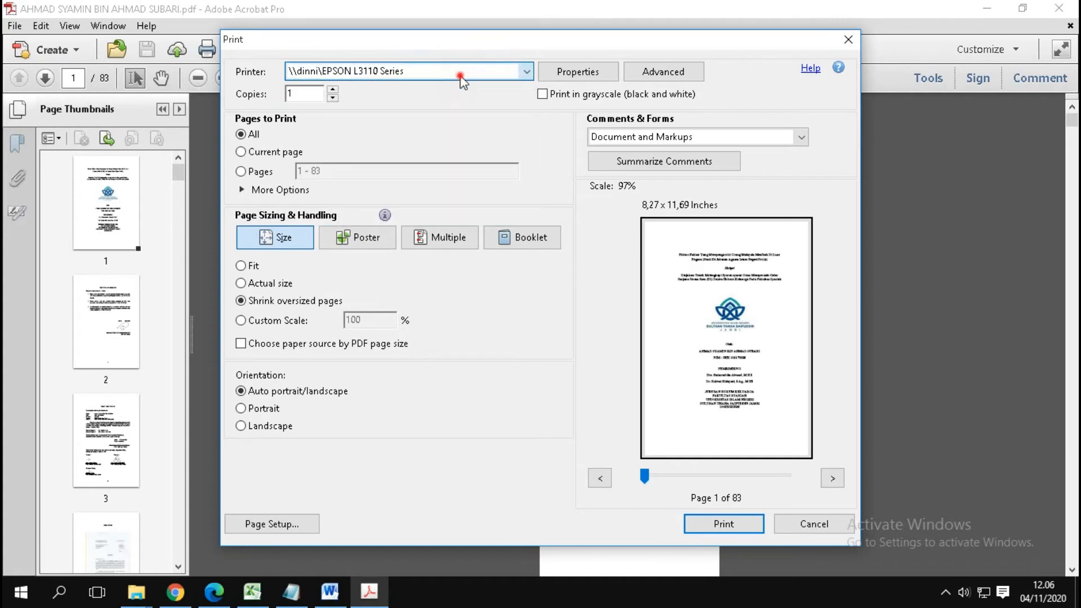
- Choose Multiple under Page Sizing & Handling in the Print dialog
{"action": "left_click", "coordinate": [407, 72]}
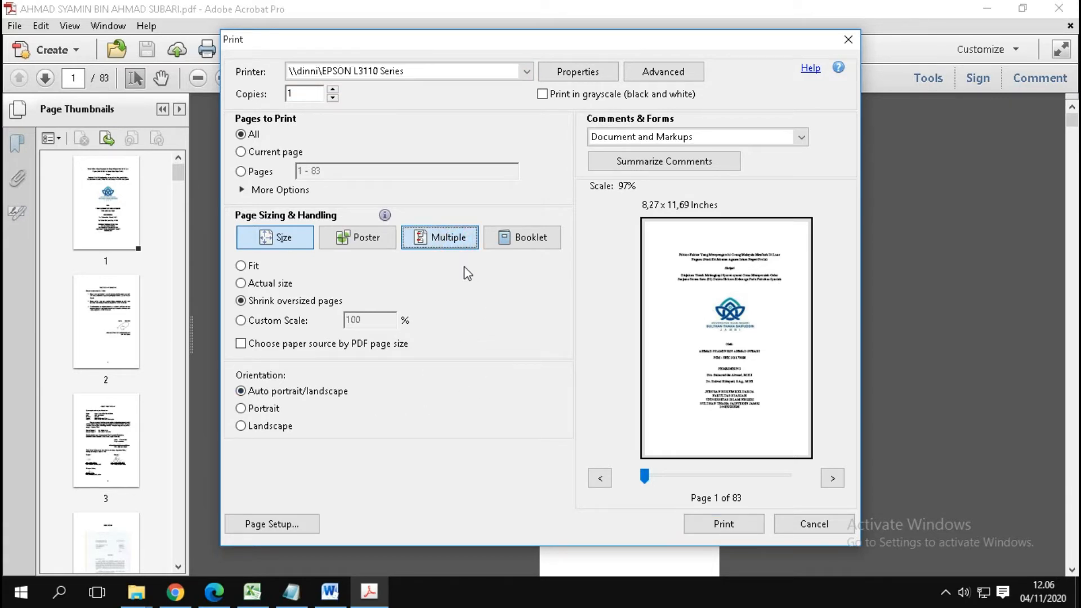
{"action": "left_click", "coordinate": [448, 231]}
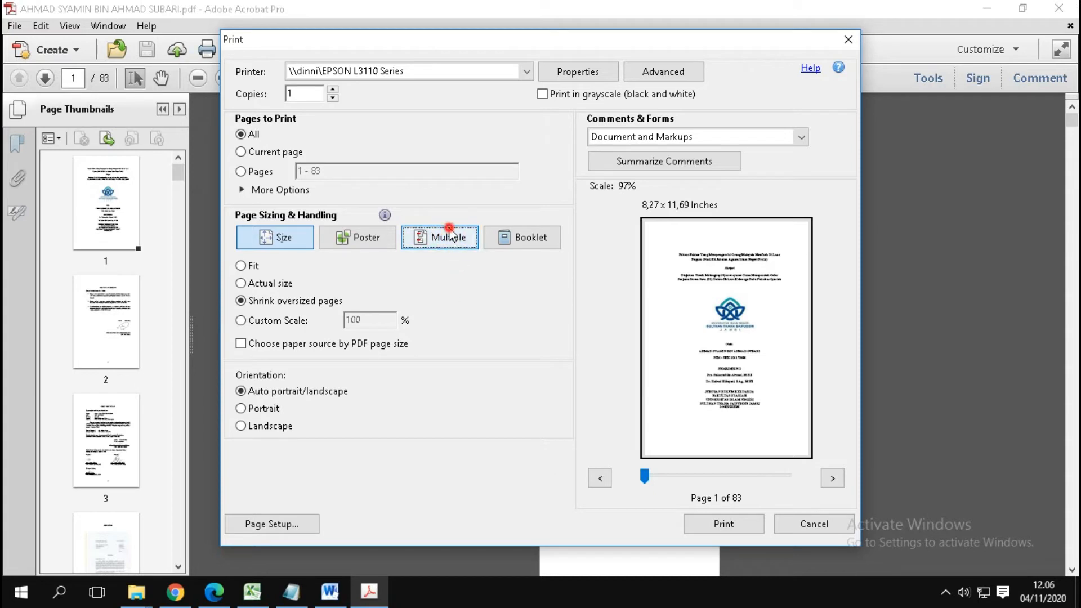
{"action": "left_click", "coordinate": [449, 238]}
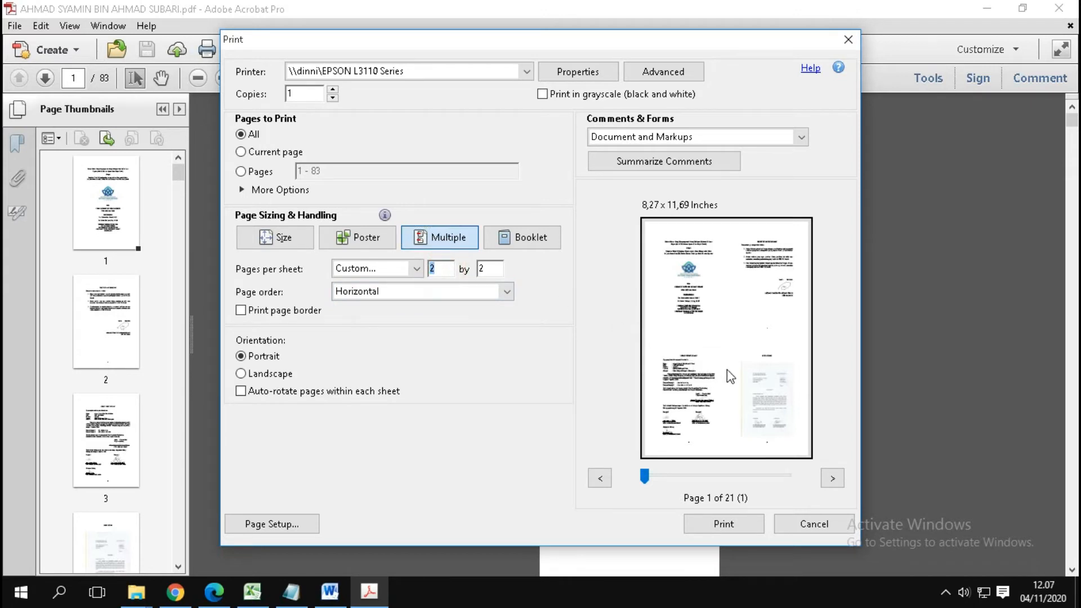
- Set pages per sheet to 2 by 1 with landscape orientation
{"action": "left_click", "coordinate": [489, 268]}
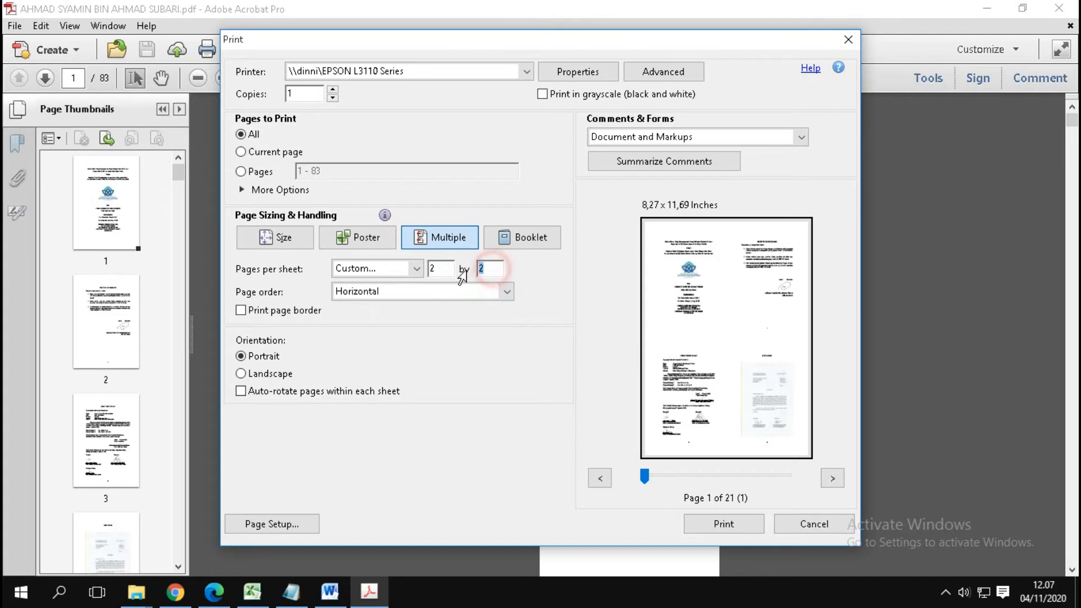
{"action": "type", "text": "1"}
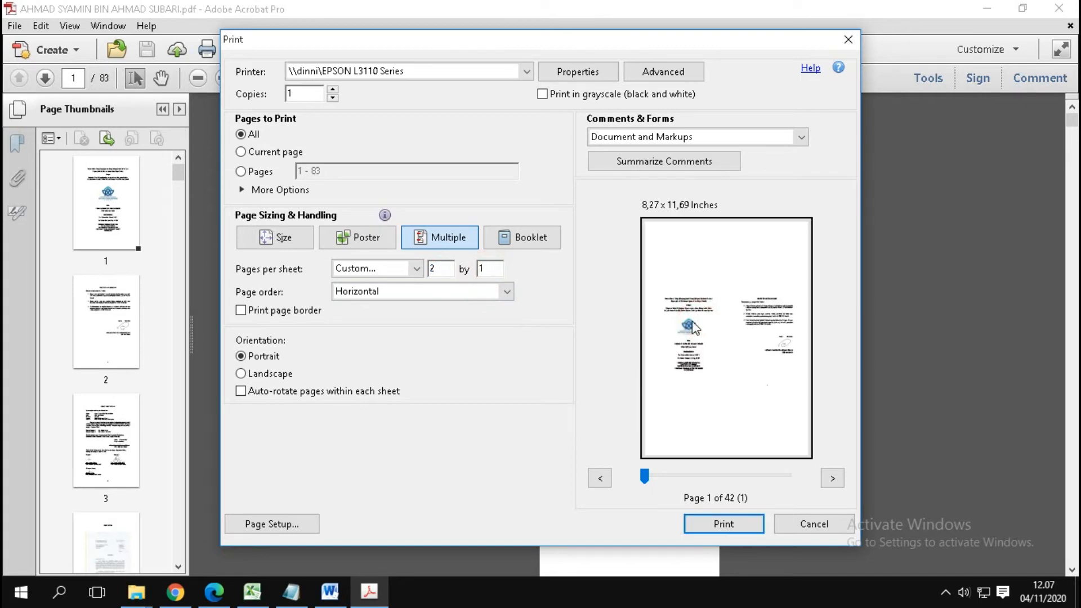
{"action": "mouse_move", "coordinate": [685, 342]}
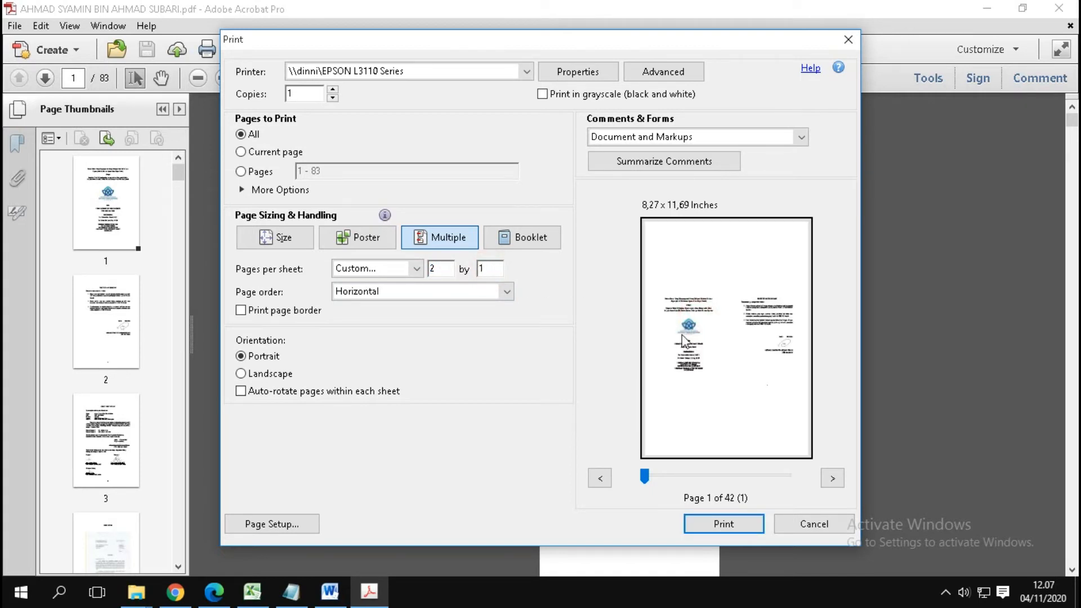
{"action": "left_click", "coordinate": [698, 338]}
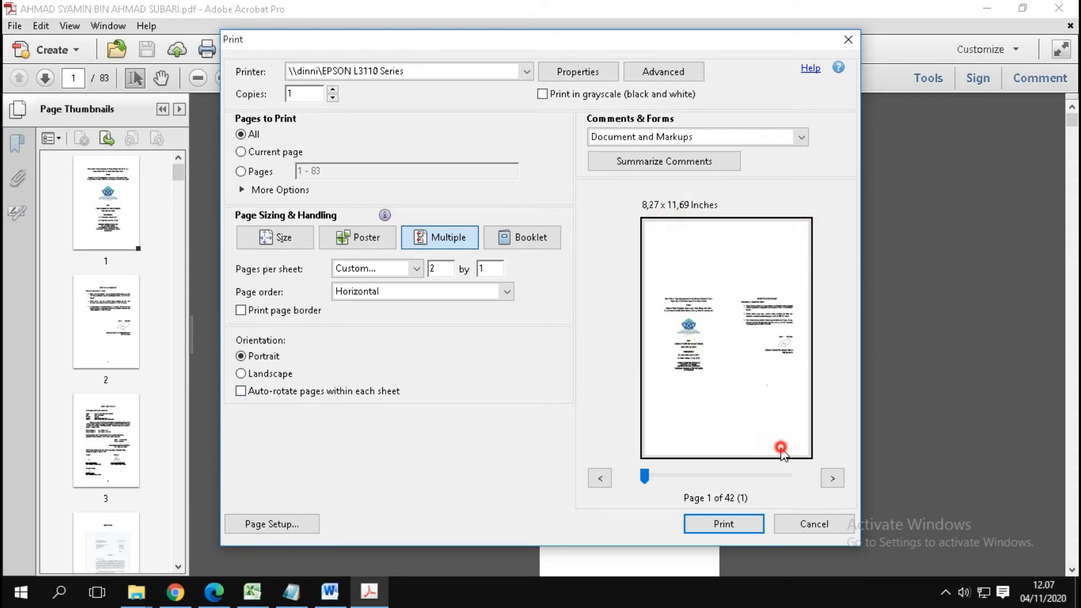
{"action": "left_click", "coordinate": [240, 374]}
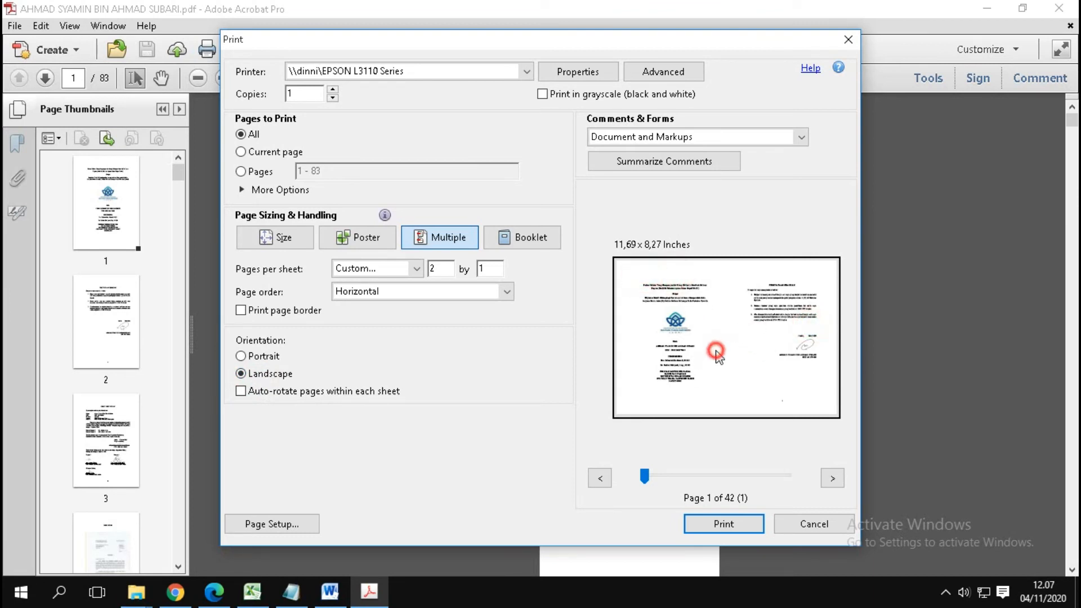
- Step through the print preview sheets to sheet 8 of 42
{"action": "left_click", "coordinate": [833, 478]}
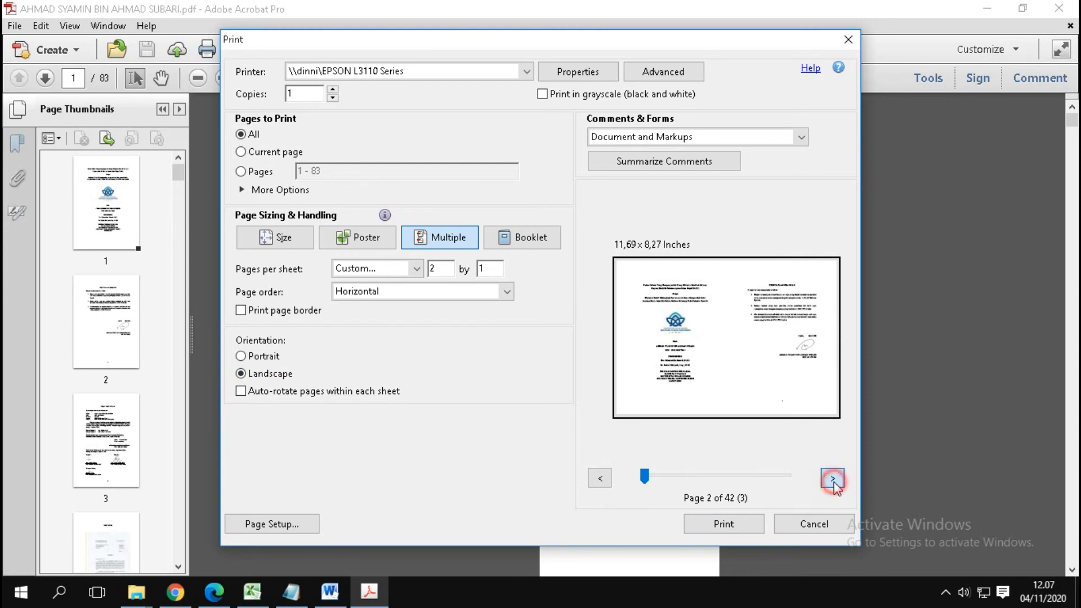
{"action": "left_click", "coordinate": [832, 480]}
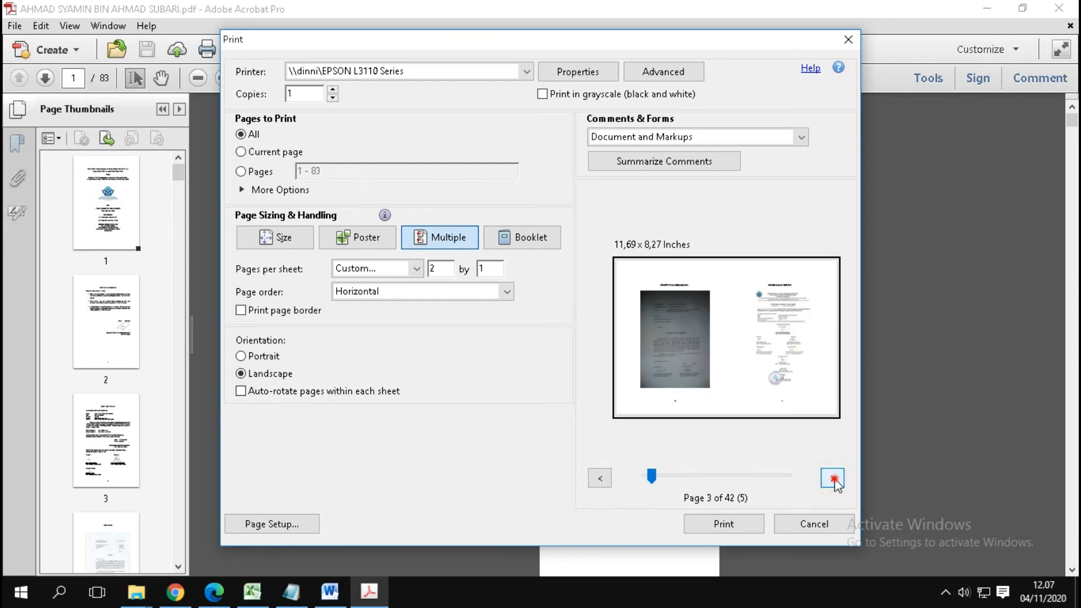
{"action": "left_click", "coordinate": [833, 478]}
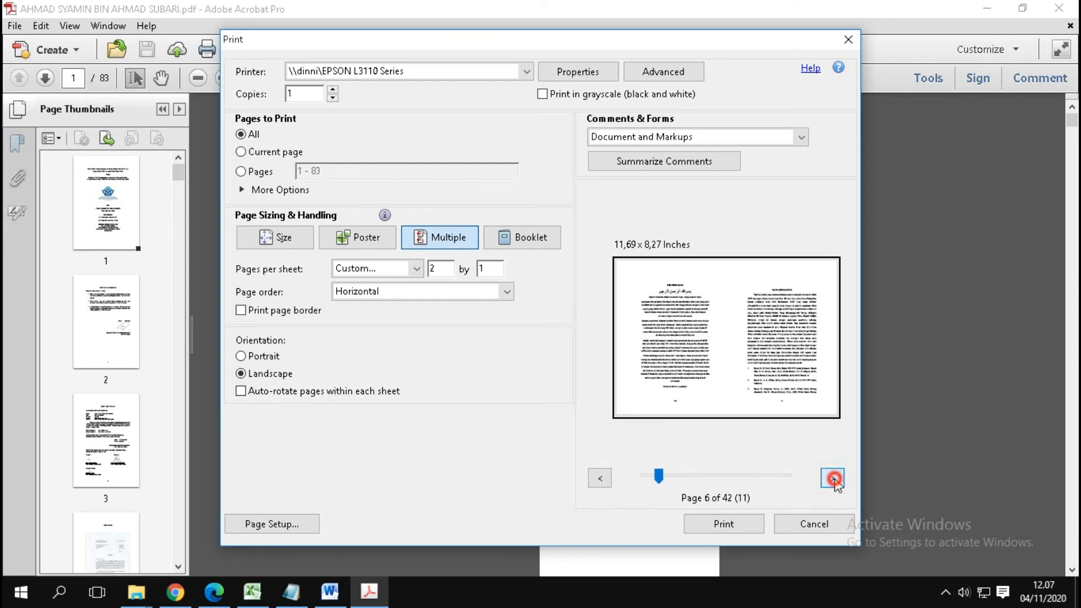
{"action": "left_click", "coordinate": [833, 479]}
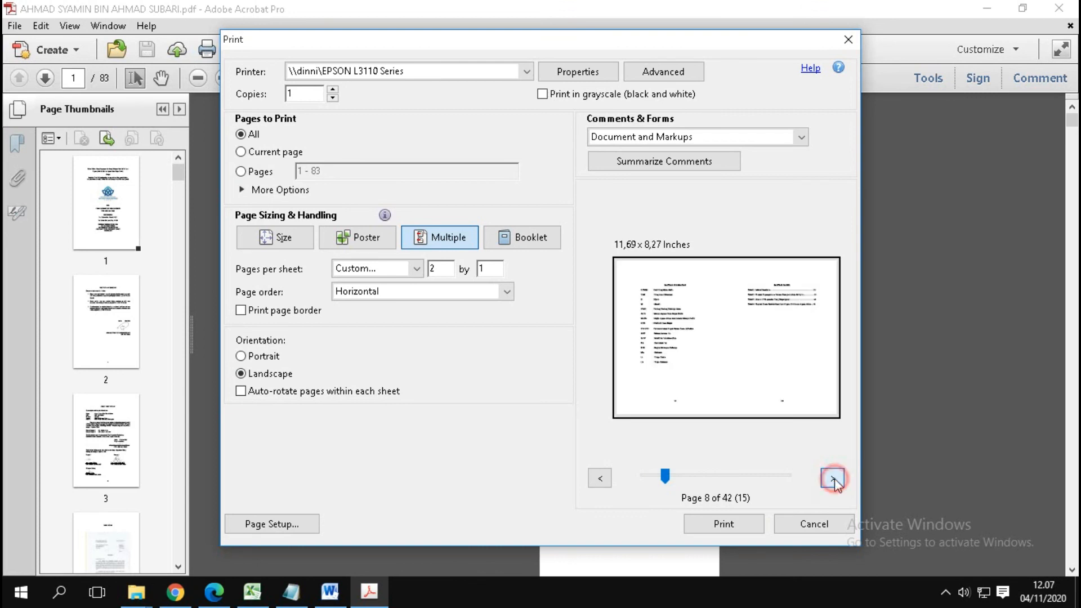
{"action": "left_click", "coordinate": [832, 478]}
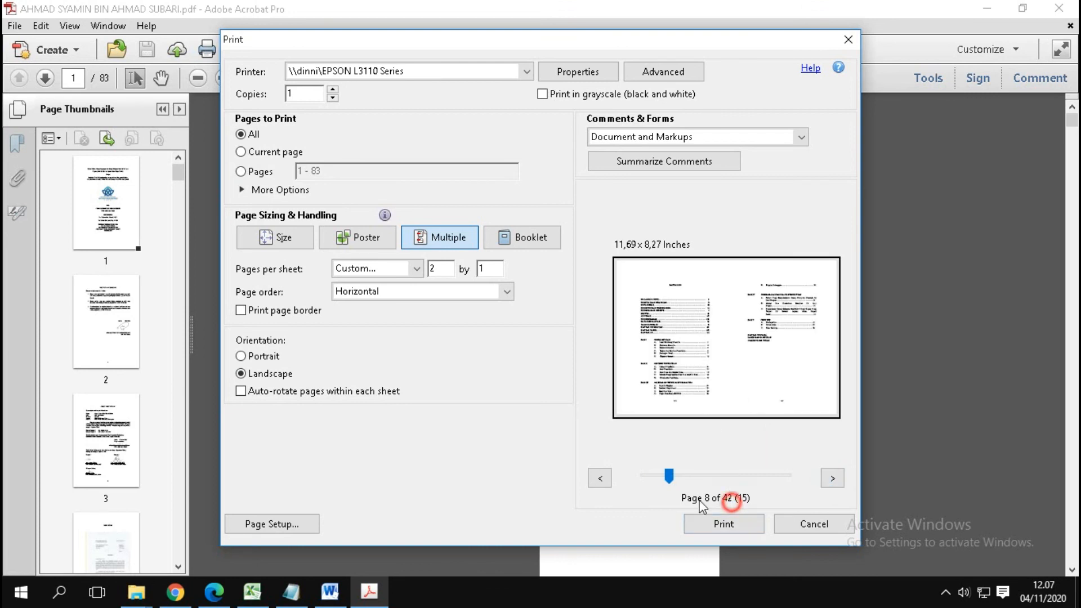
{"action": "mouse_move", "coordinate": [591, 524]}
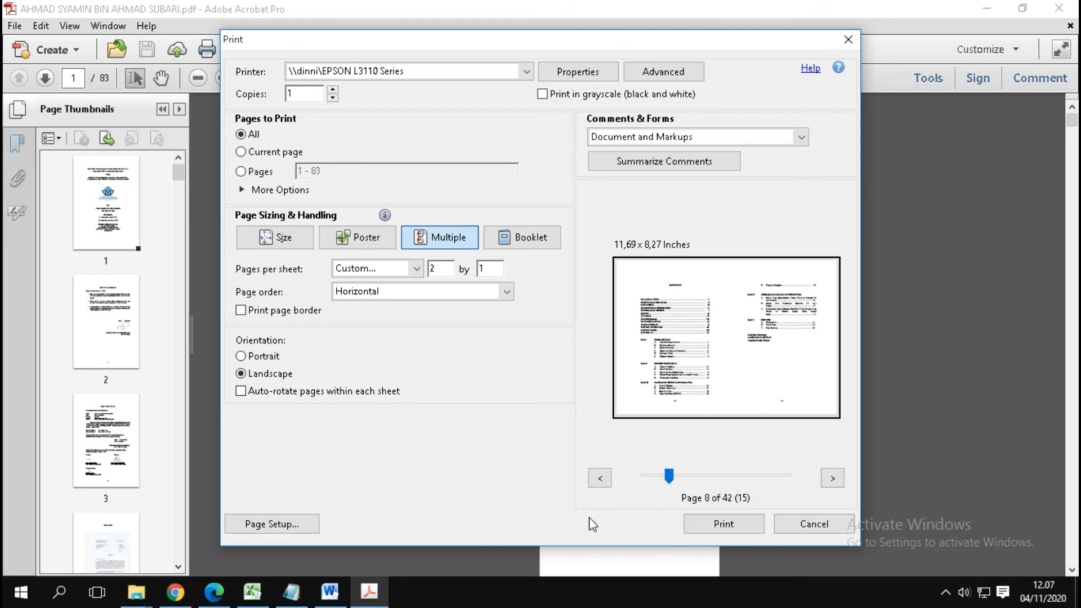